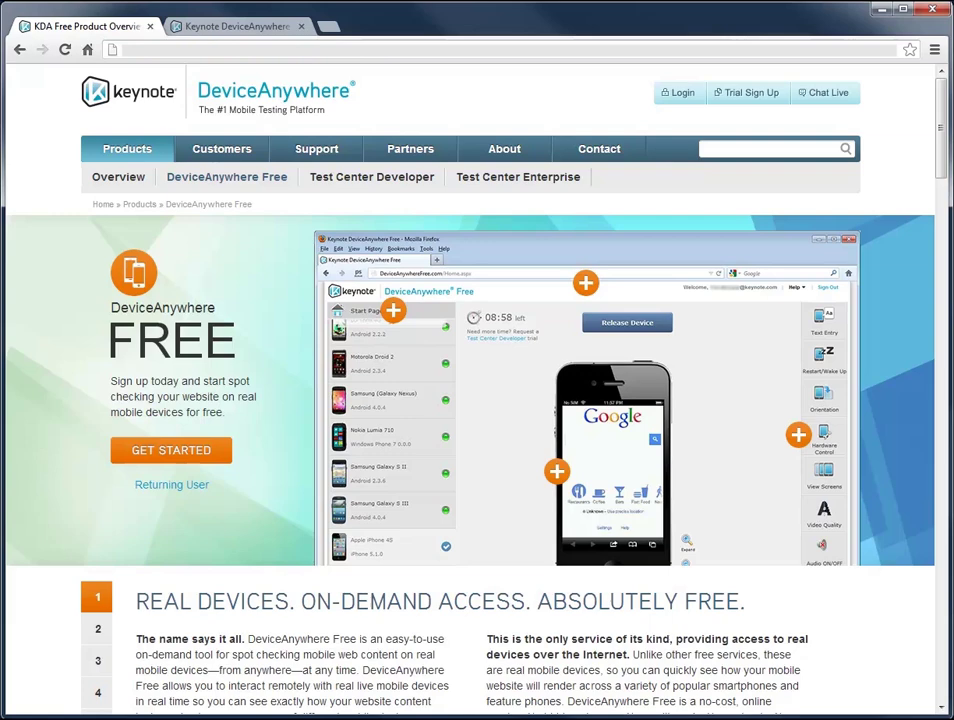
mouse_move(393, 310)
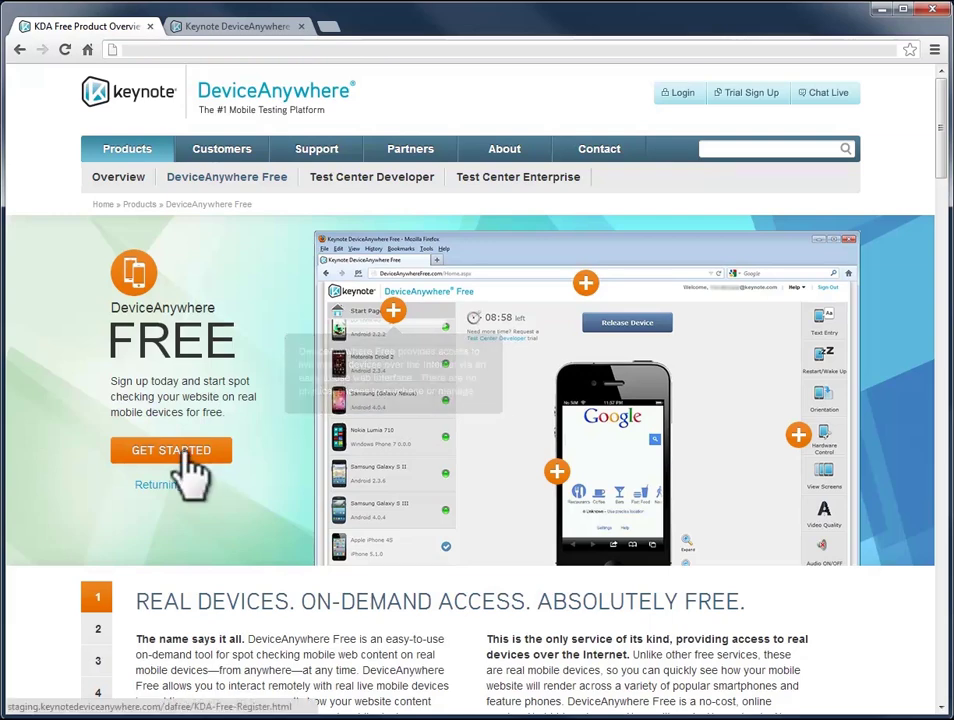
Start the DeviceAnywhere Free sign-up from the product page's GET STARTED button
click(171, 450)
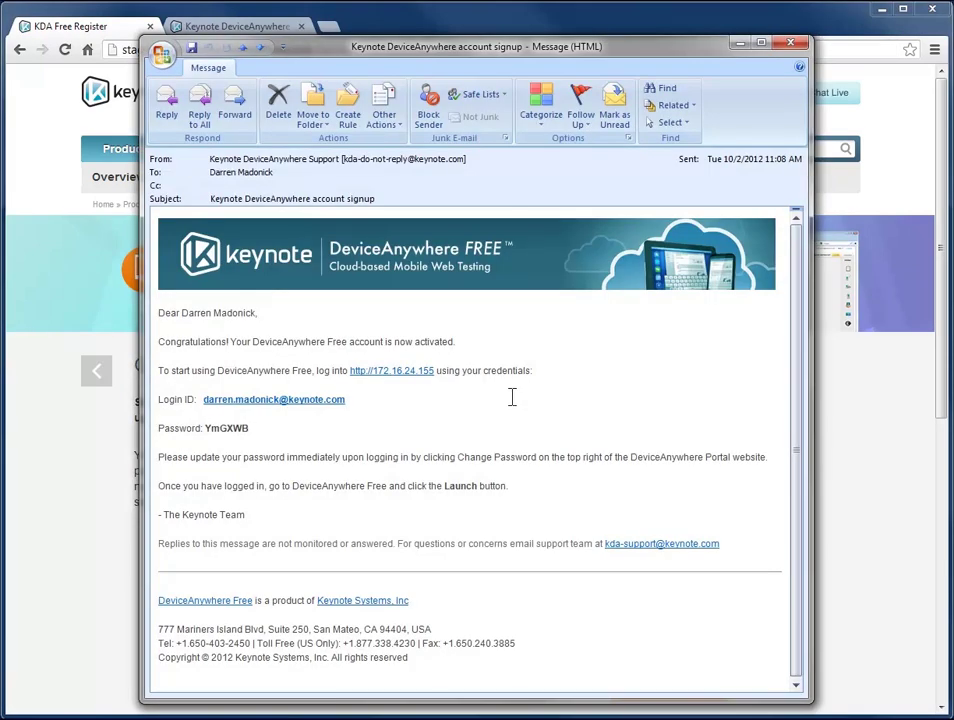
Open the 'Keynote DeviceAnywhere account signup' email holding the login link and credentials
click(390, 370)
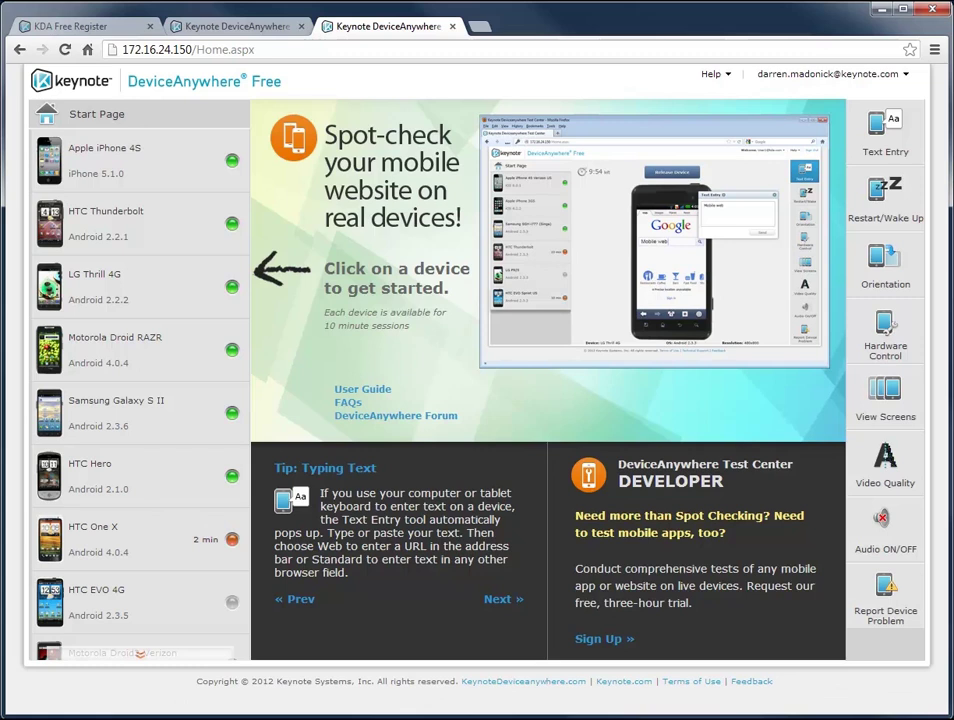
mouse_move(178, 180)
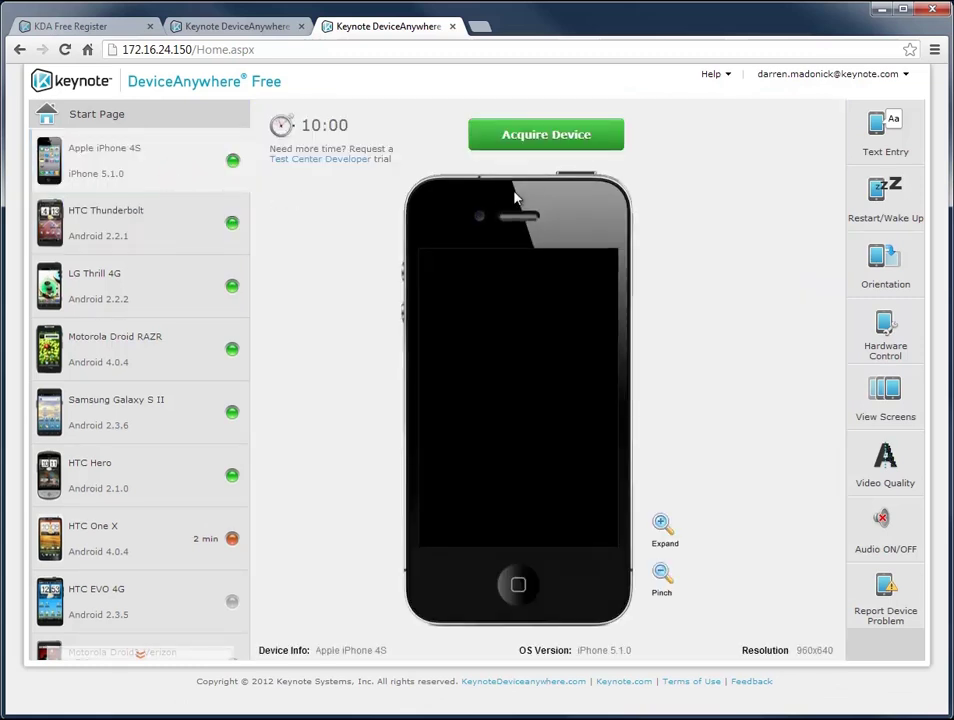
Acquire the Apple iPhone 4S from the device list for a remote session
click(546, 134)
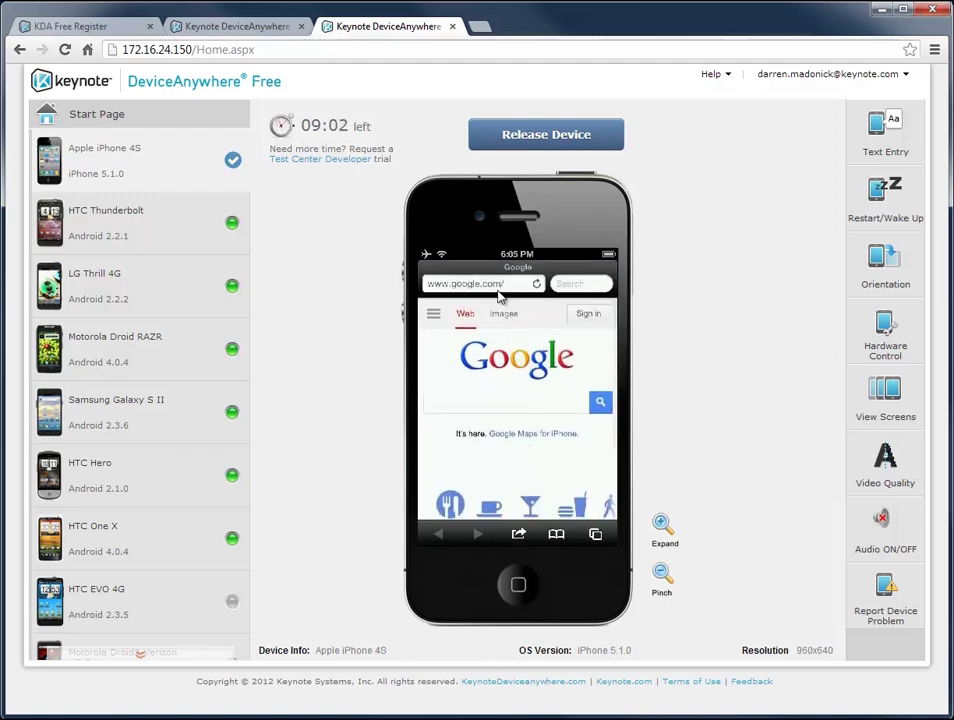
Select Safari's address bar on the remote iPhone to bring up its keyboard
click(480, 283)
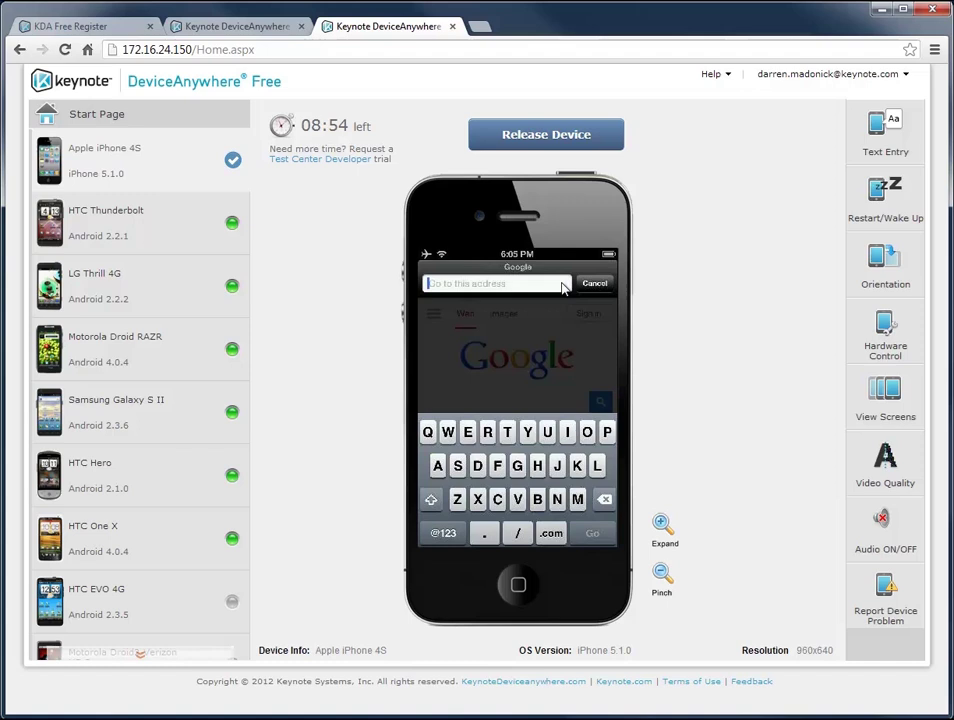
mouse_move(562, 289)
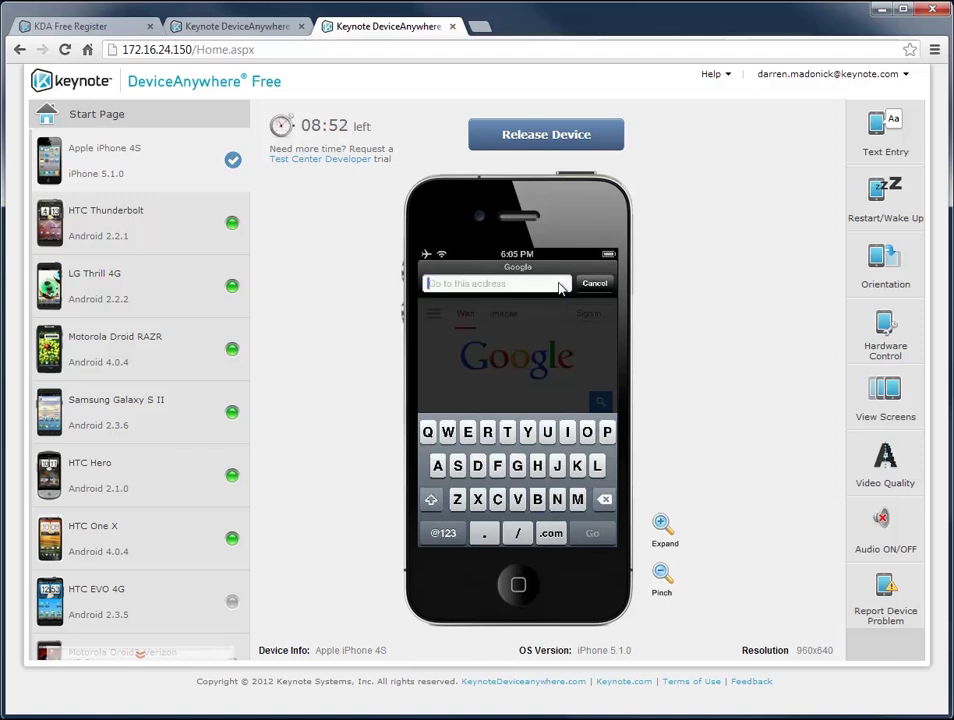
click(884, 133)
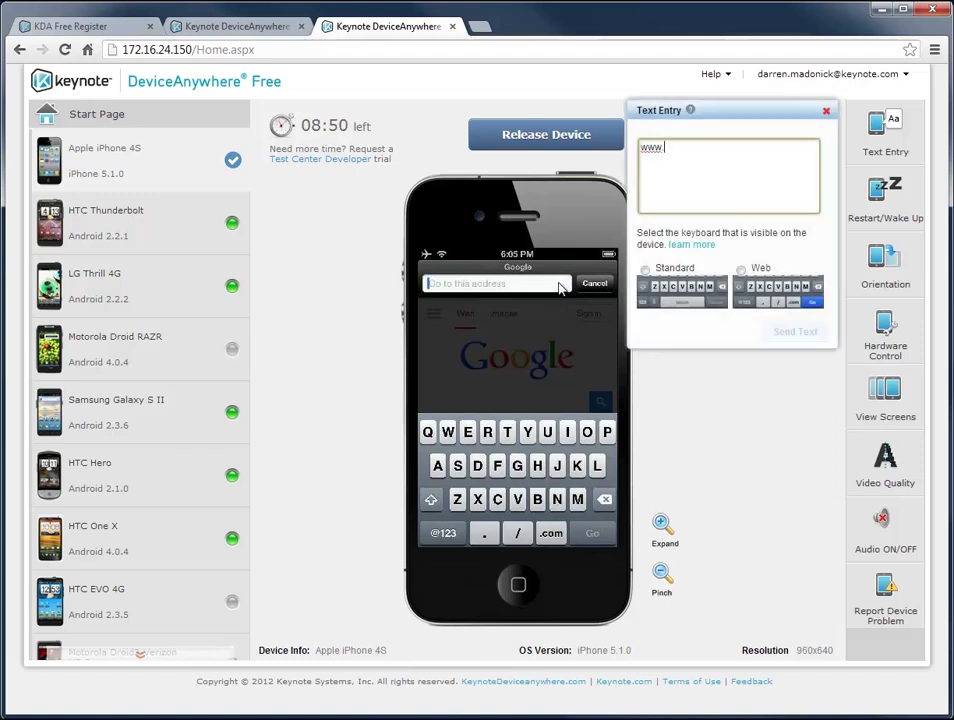
text(bestbuy.)
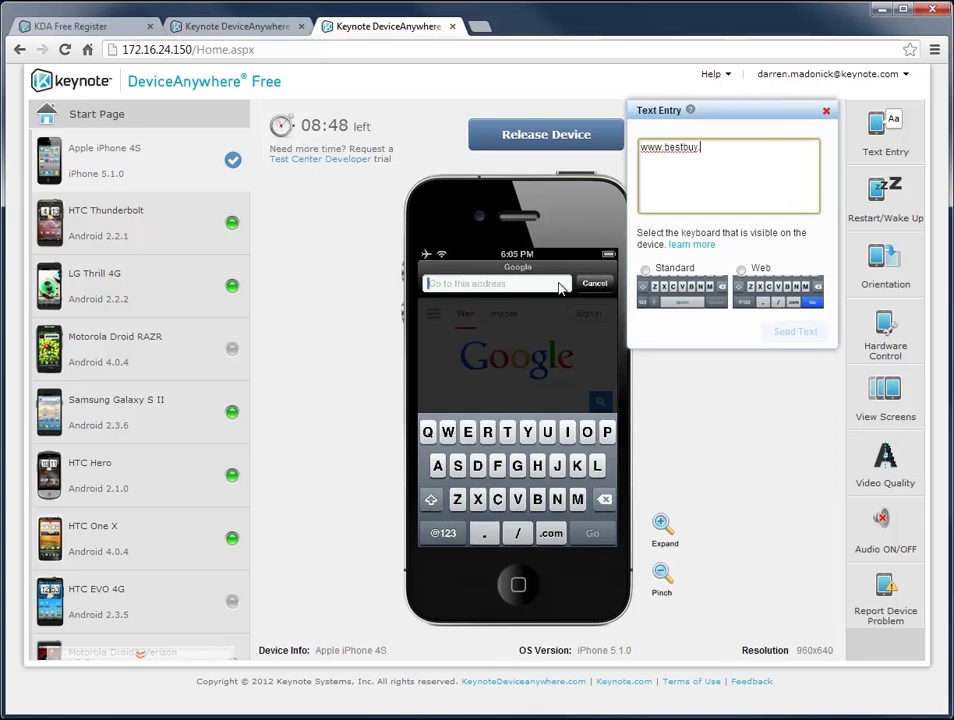
text(com)
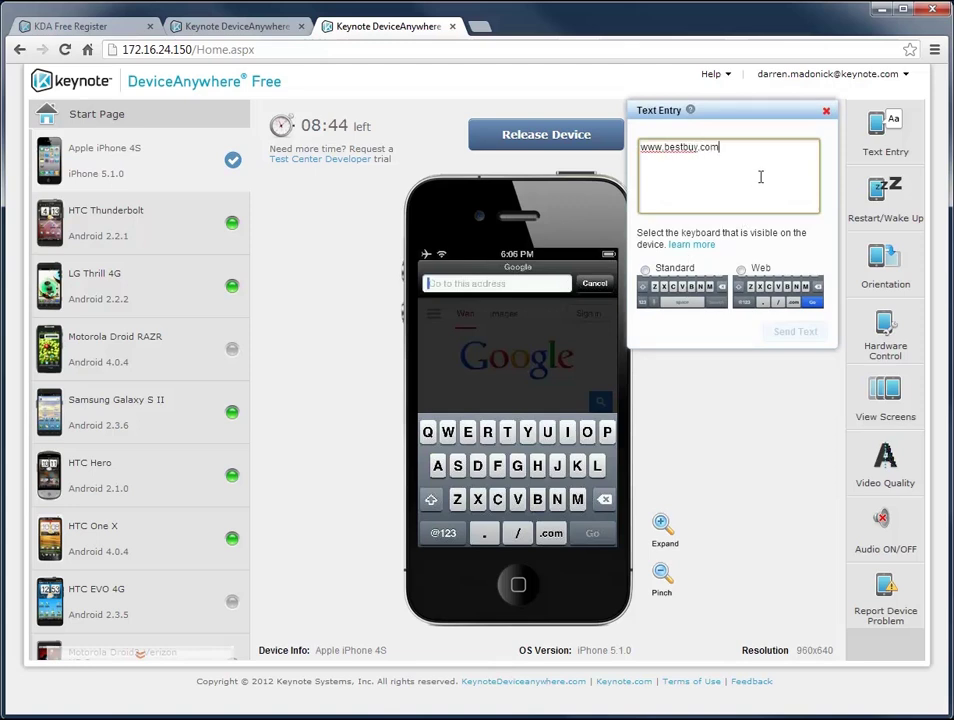
right_click(715, 160)
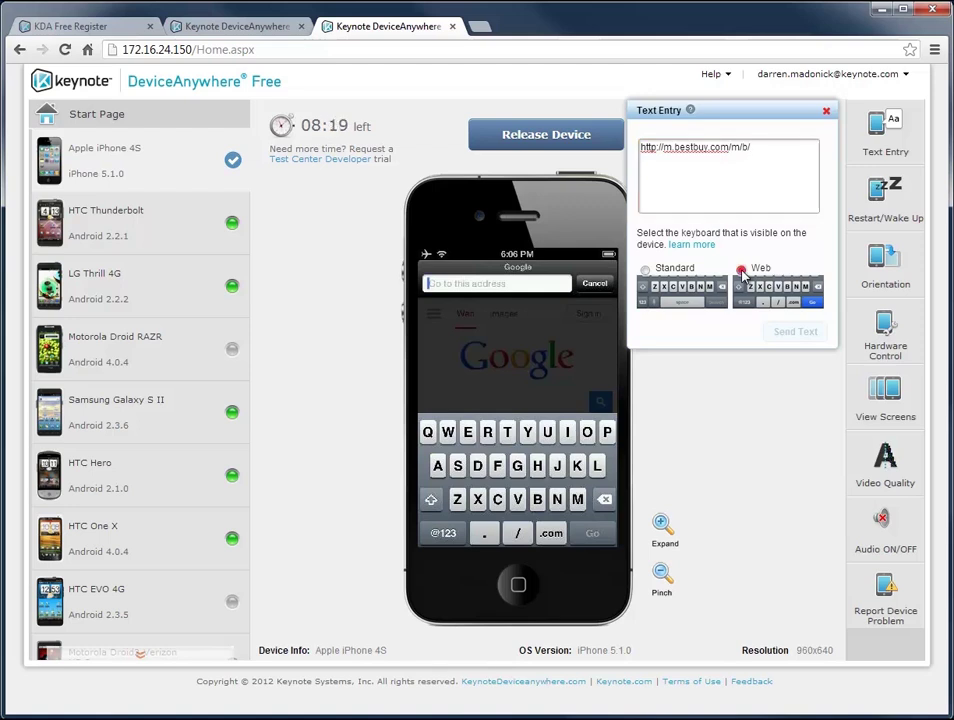
click(740, 268)
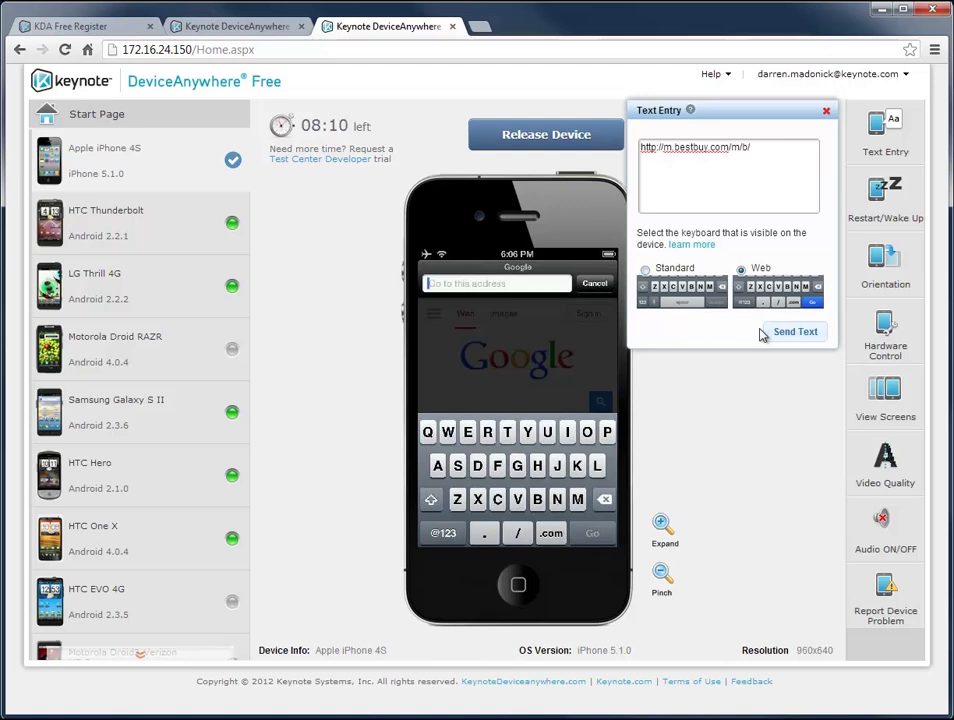
click(795, 331)
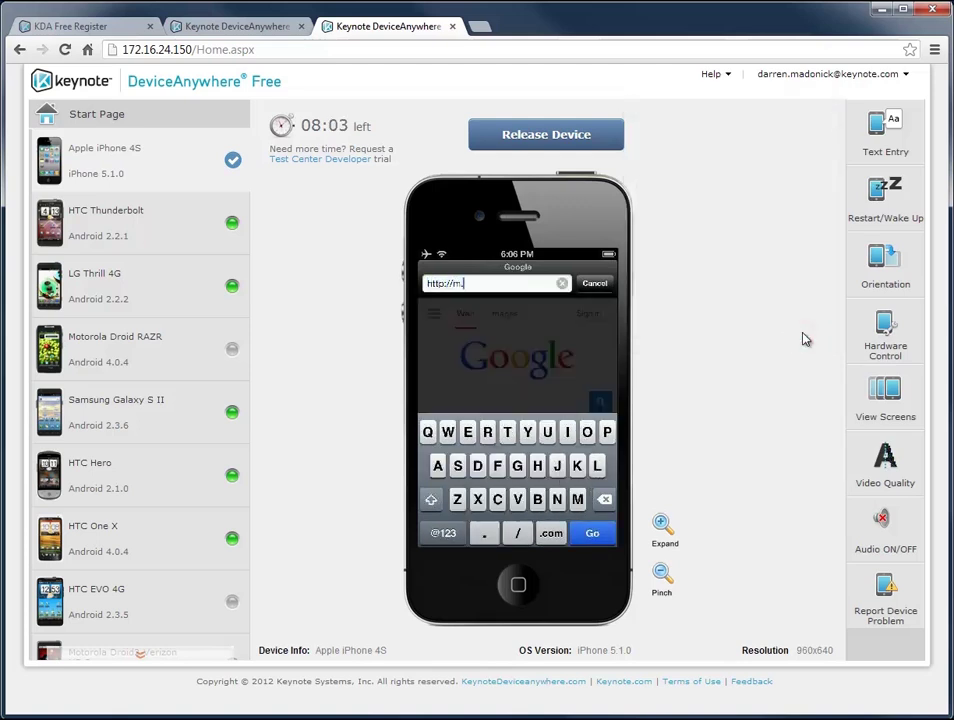
Complete the m.bestbuy.com/m/b address on the phone and tap Go
text(bestbuy)
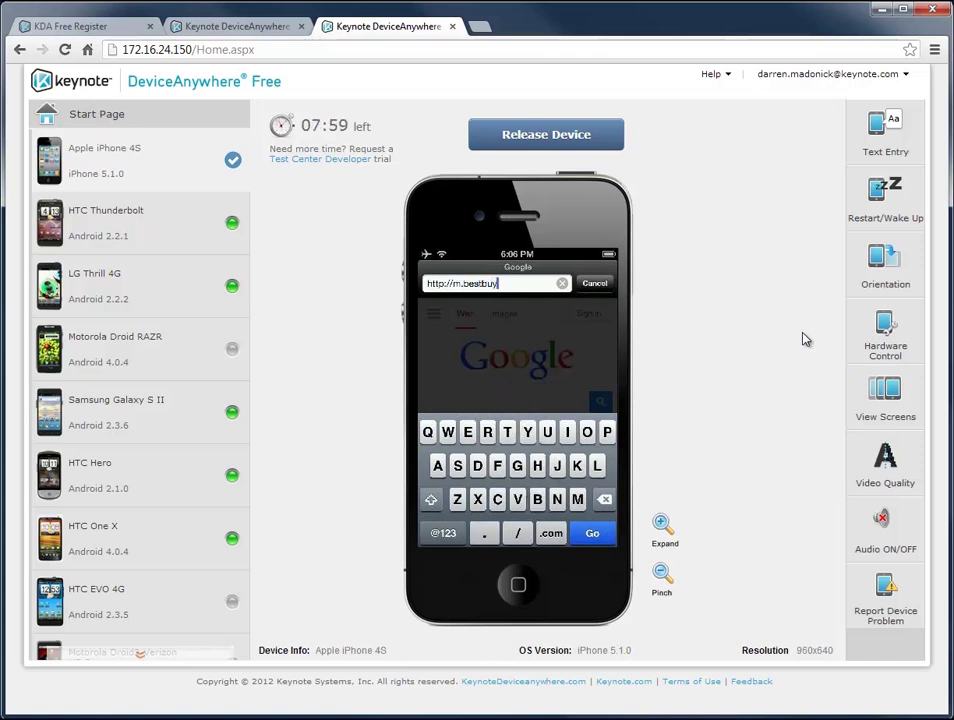
text(.com/m)
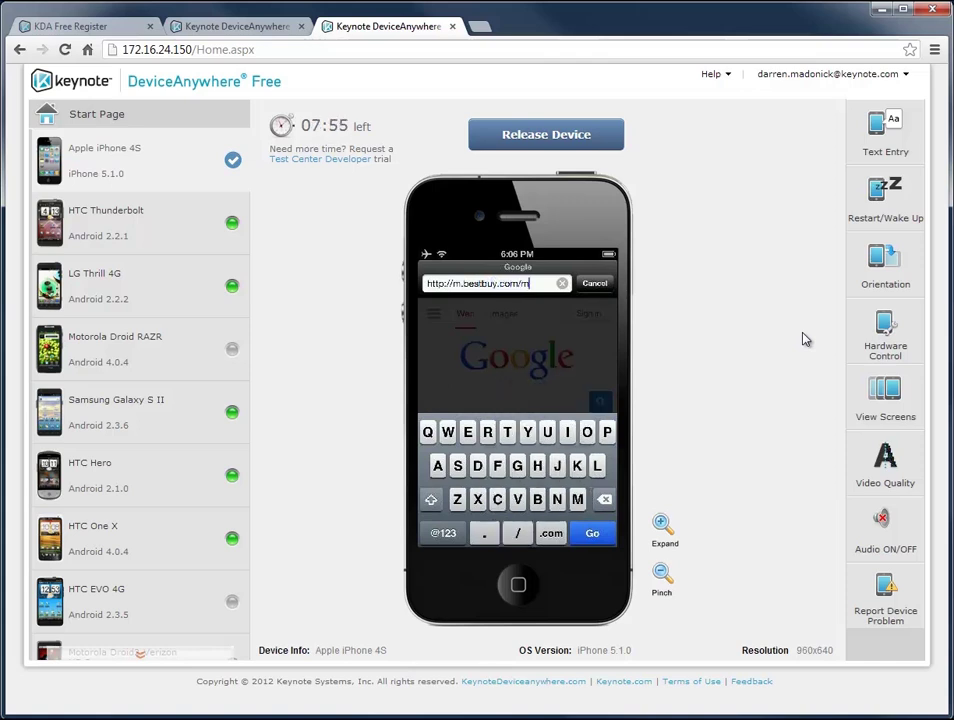
text(b/)
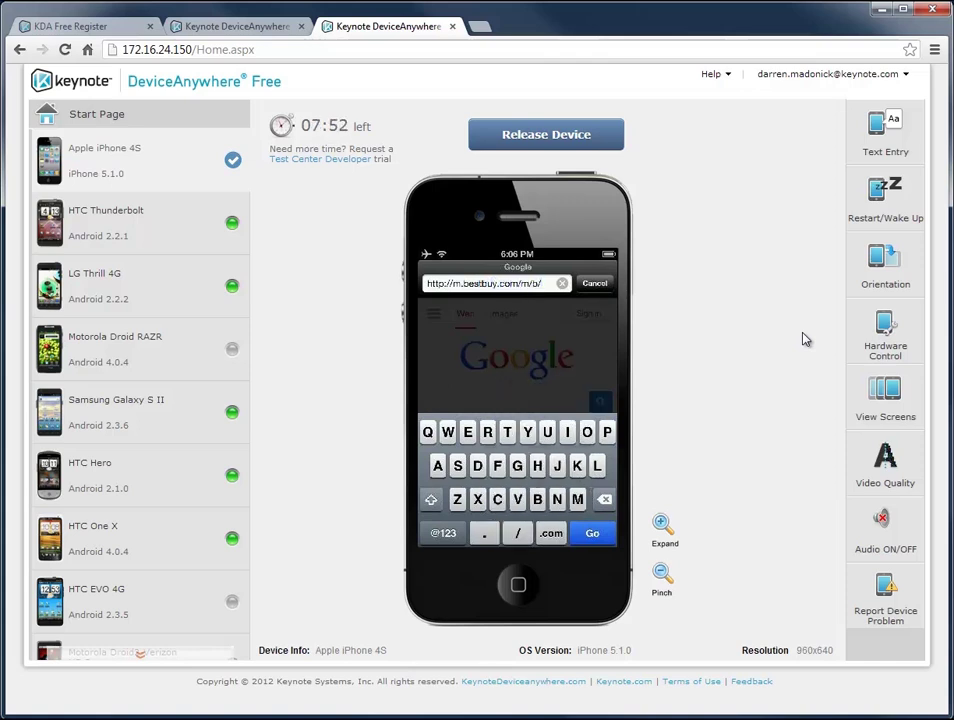
click(592, 532)
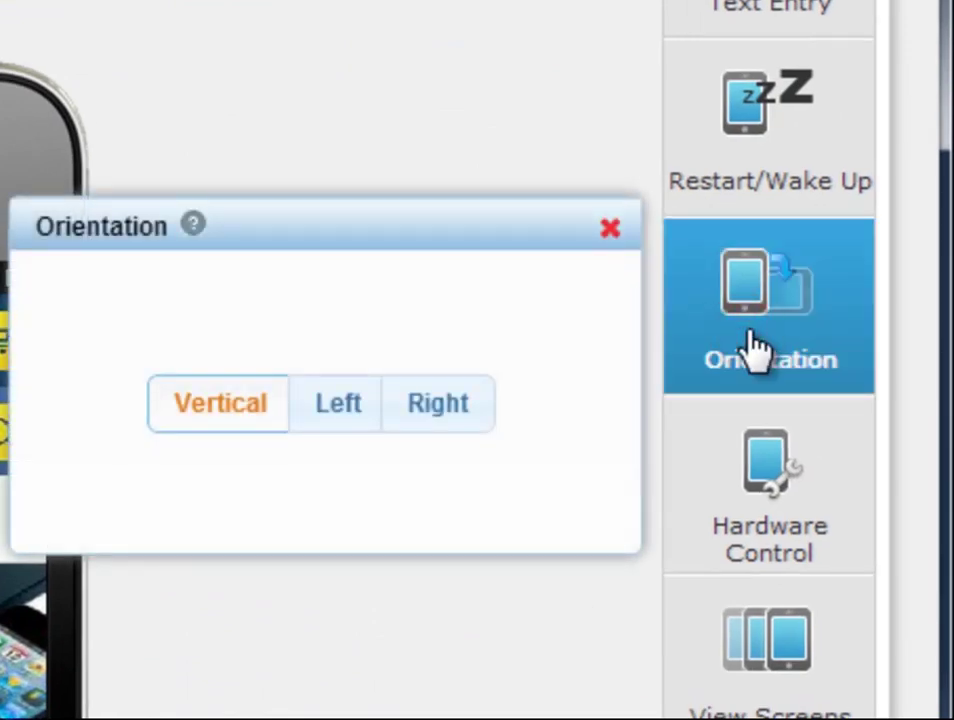
Rotate the iPhone to landscape and scroll down the Best Buy page
click(611, 226)
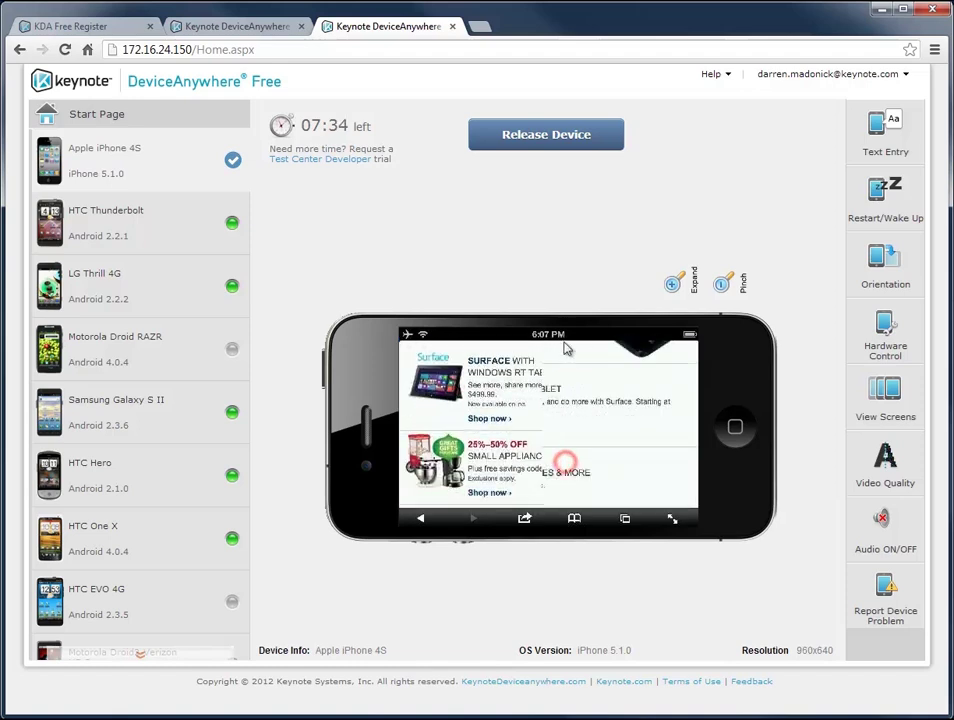
scroll(down, 3)
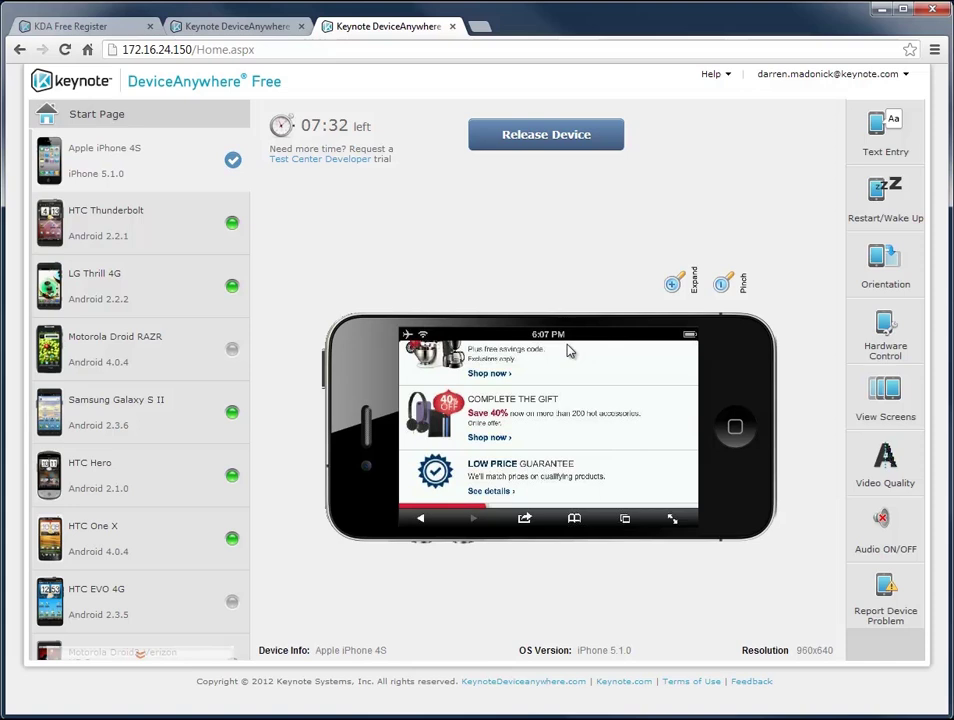
mouse_move(884, 390)
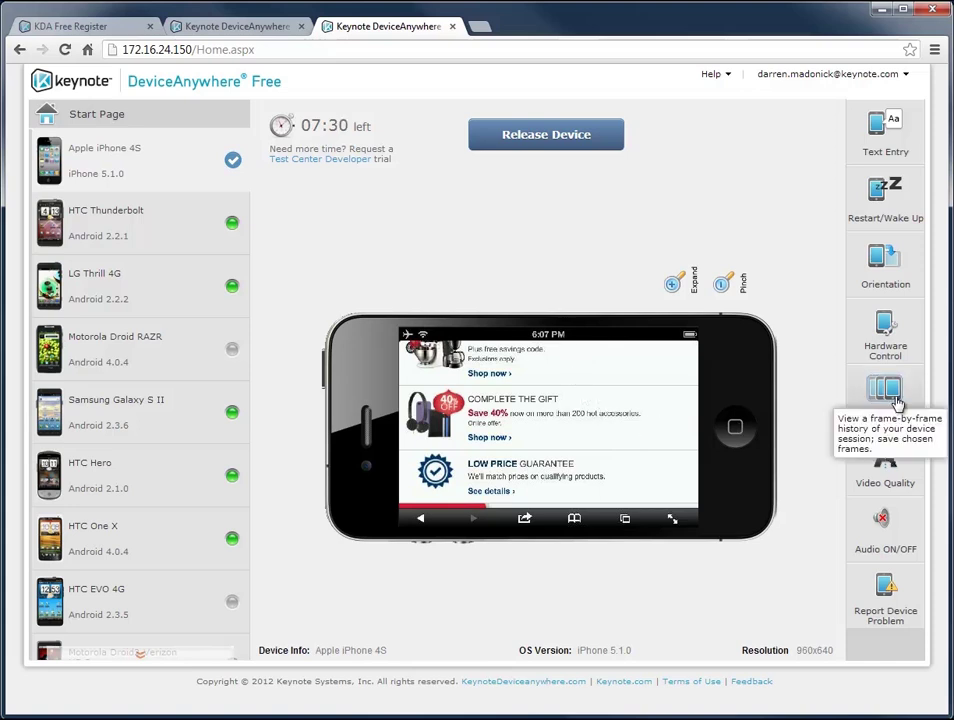
click(885, 395)
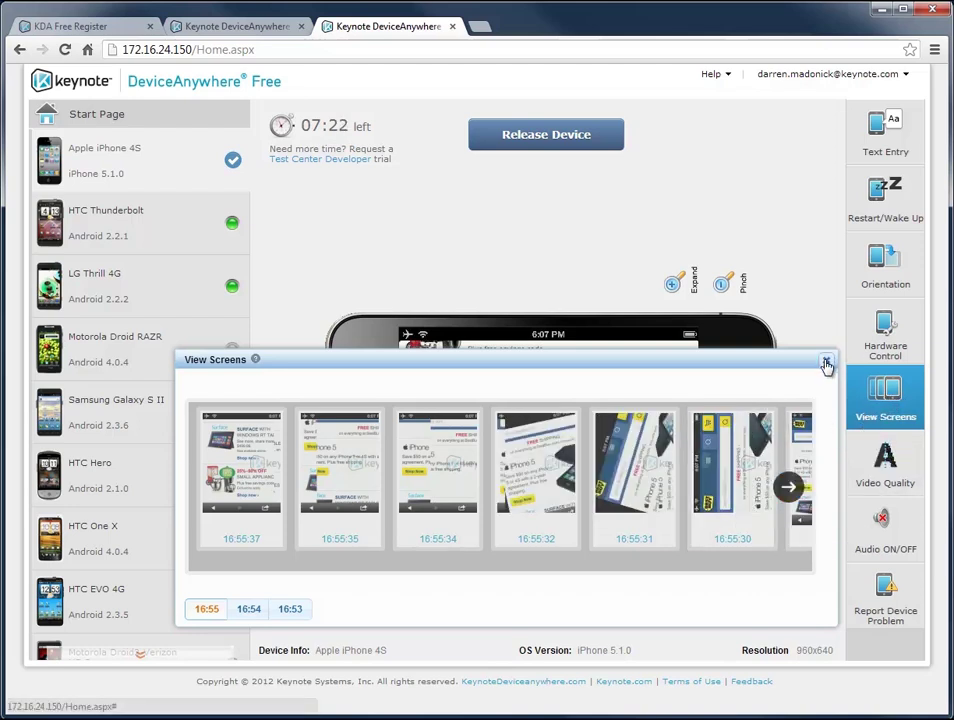
click(826, 361)
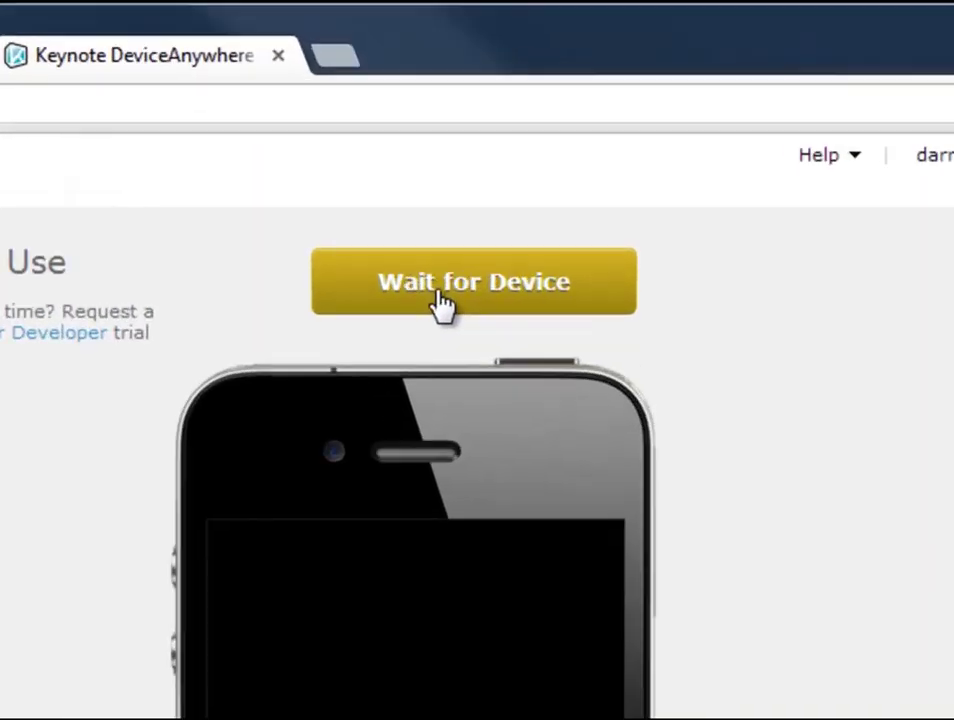
Wait-list the busy iPhone 4S and show the Help dropdown
click(473, 281)
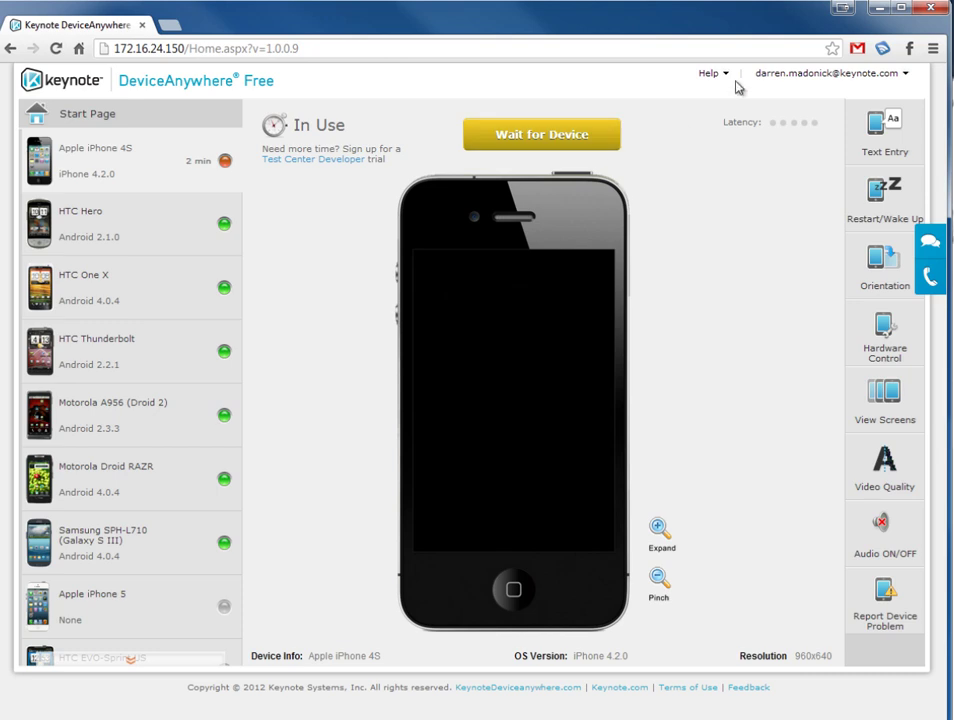
click(709, 72)
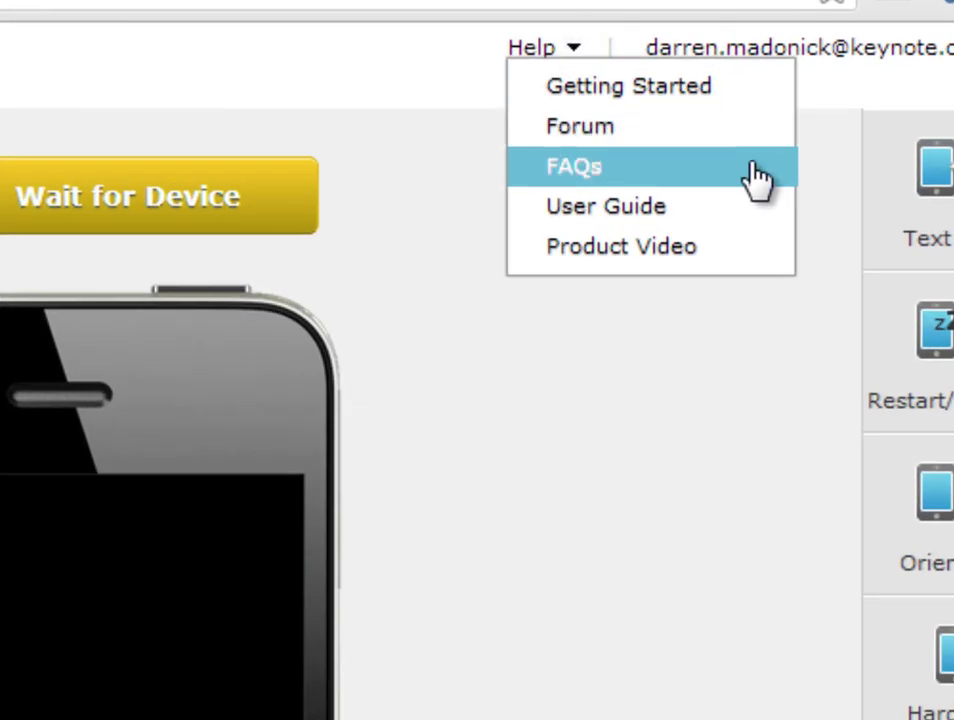
mouse_move(760, 255)
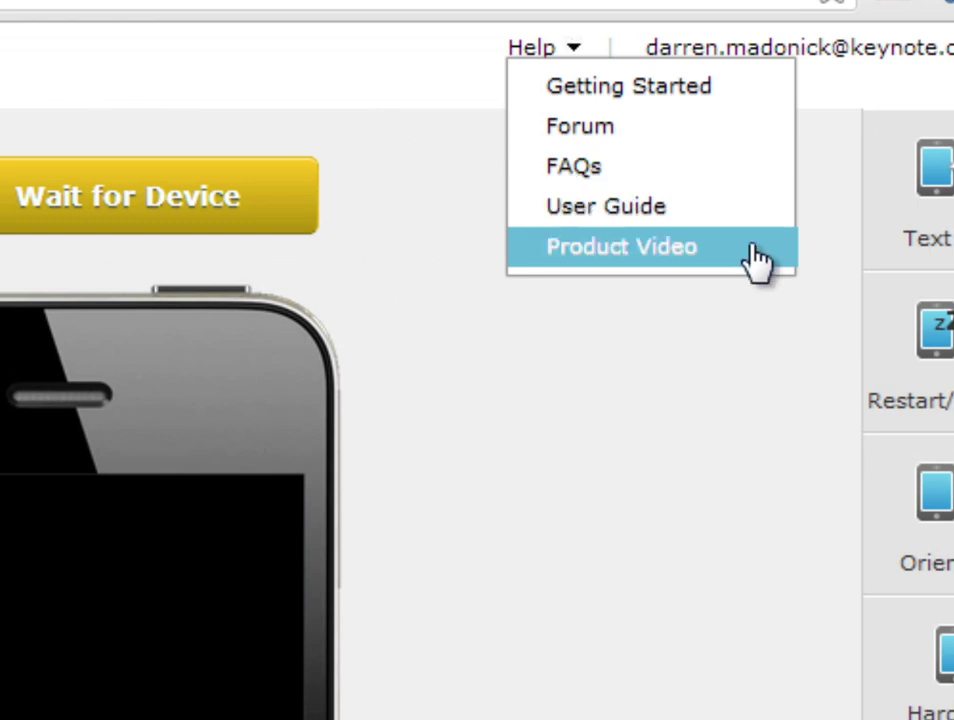